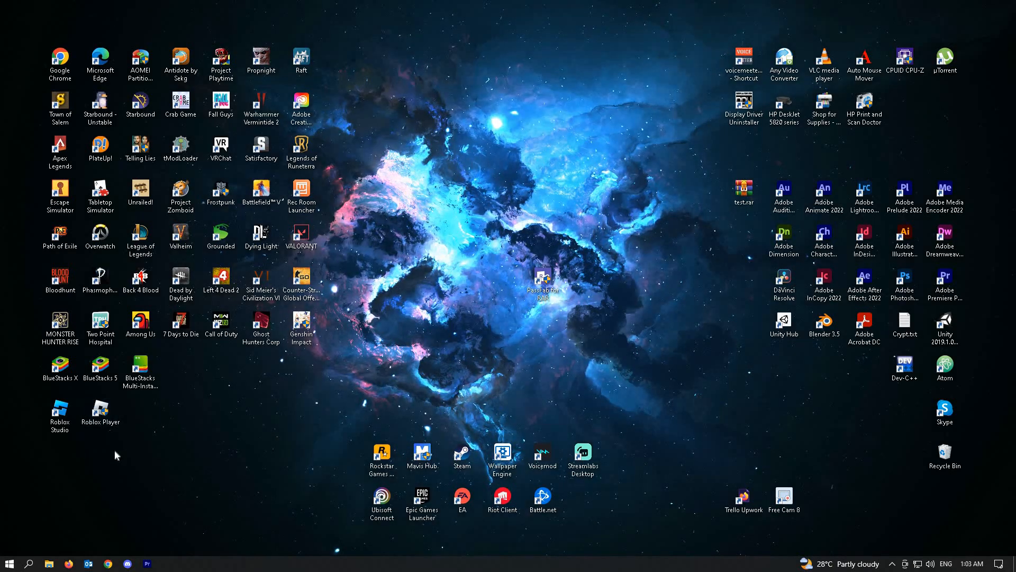
- Make the Roblox Player desktop shortcut run as administrator via its Properties
right_click(99, 418)
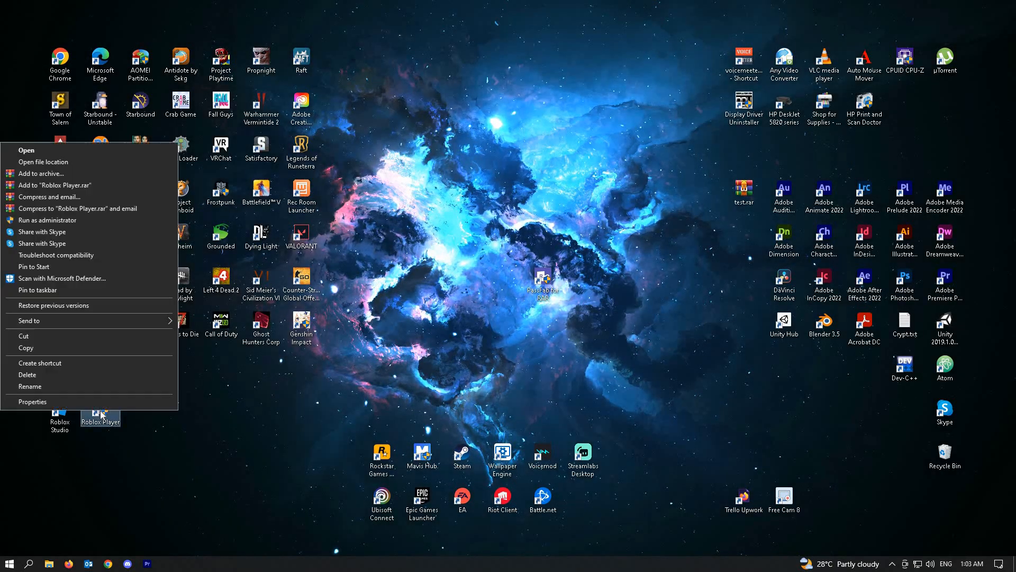
click(33, 401)
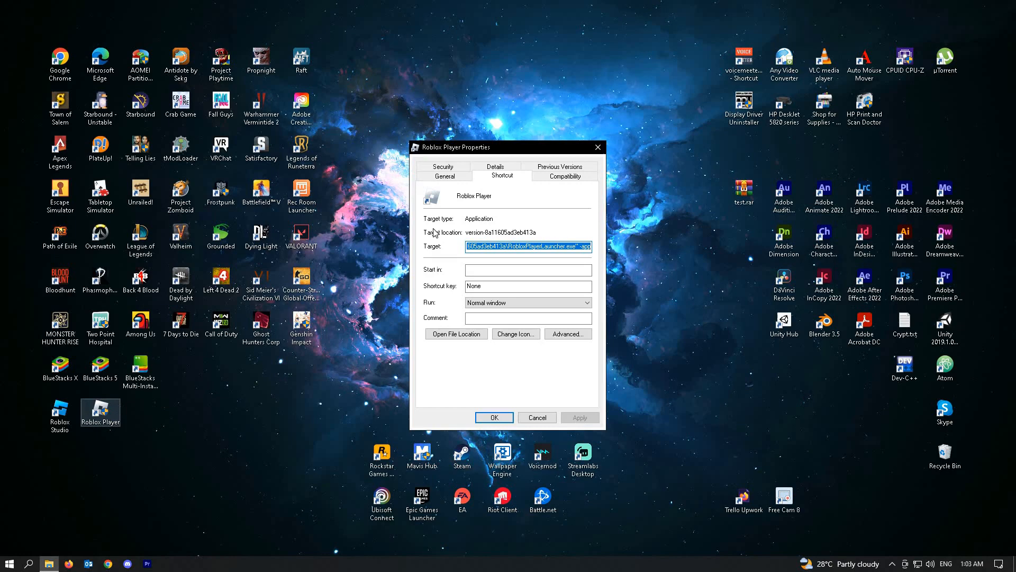
click(563, 175)
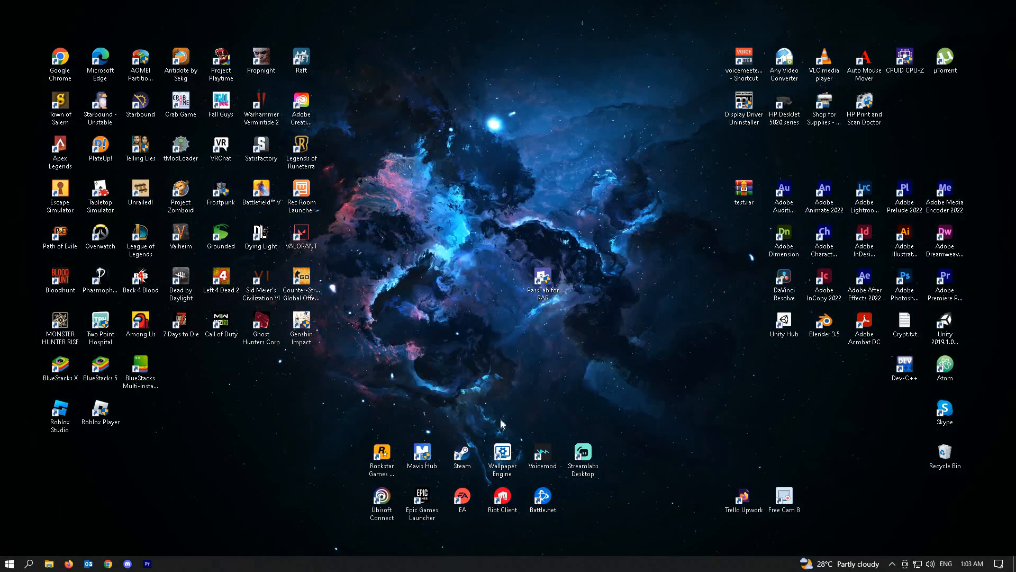
mouse_move(8, 562)
text(backgrou)
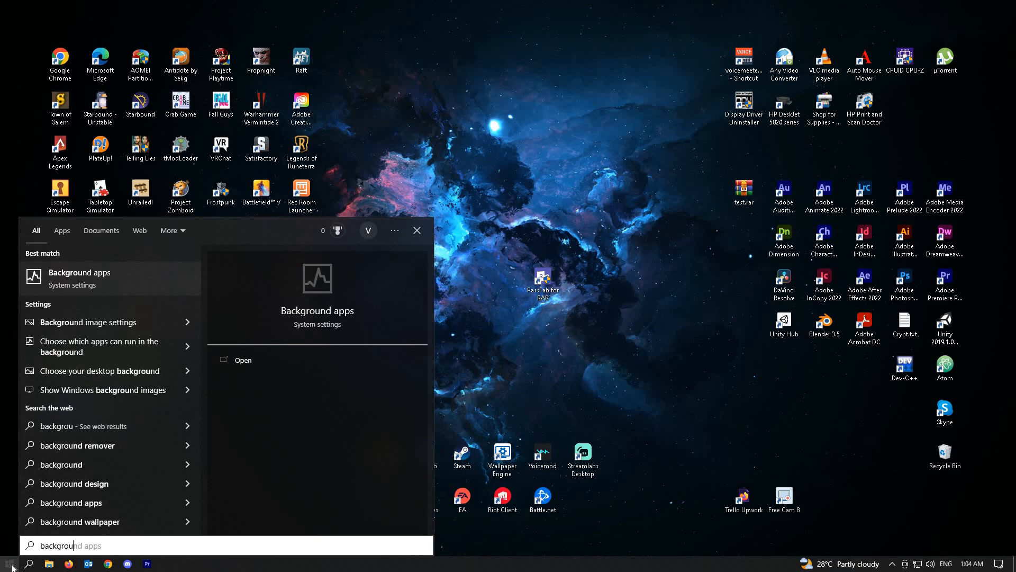
- Turn 'Let apps run in the background' off and close Settings
click(242, 359)
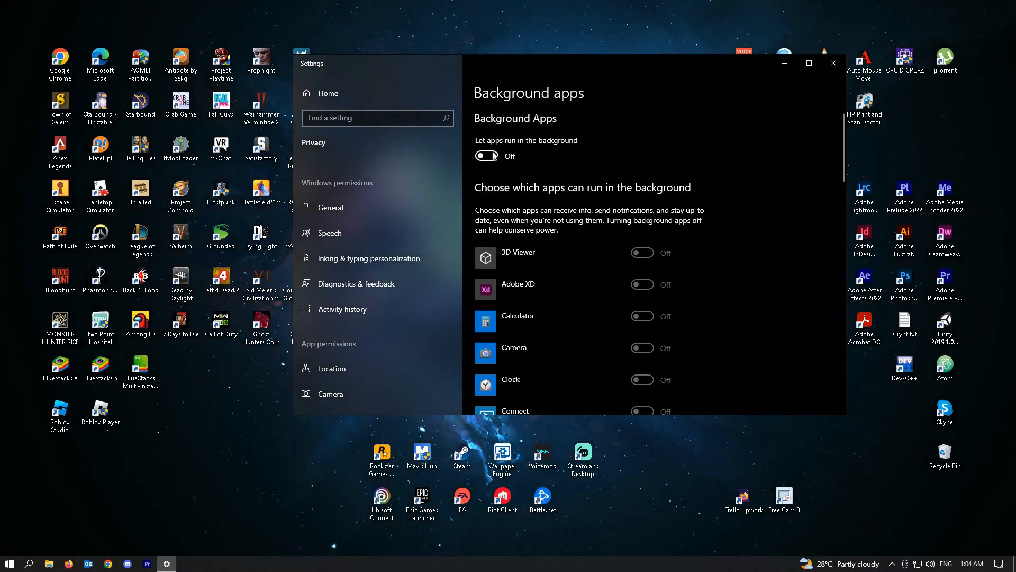
click(833, 62)
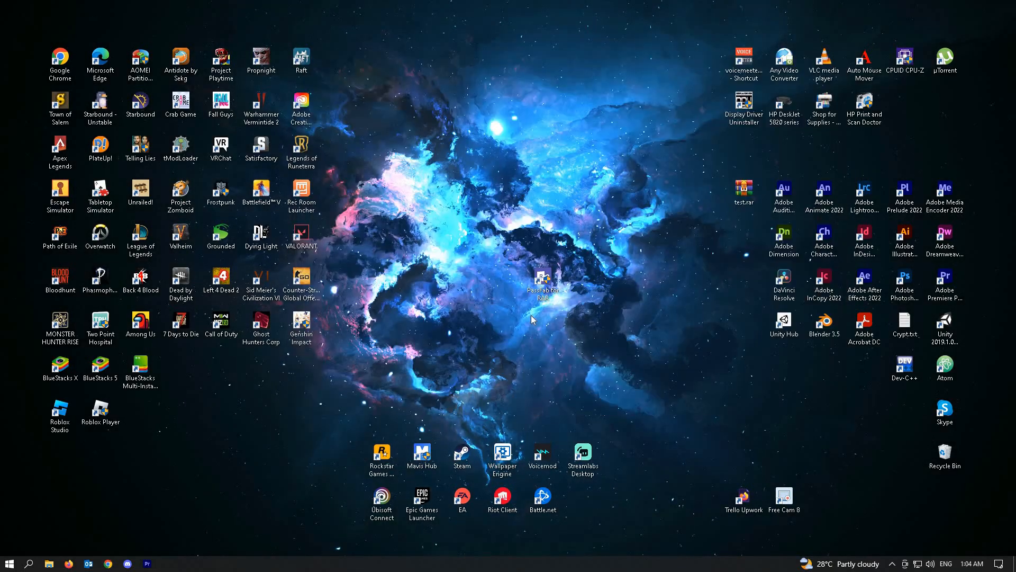